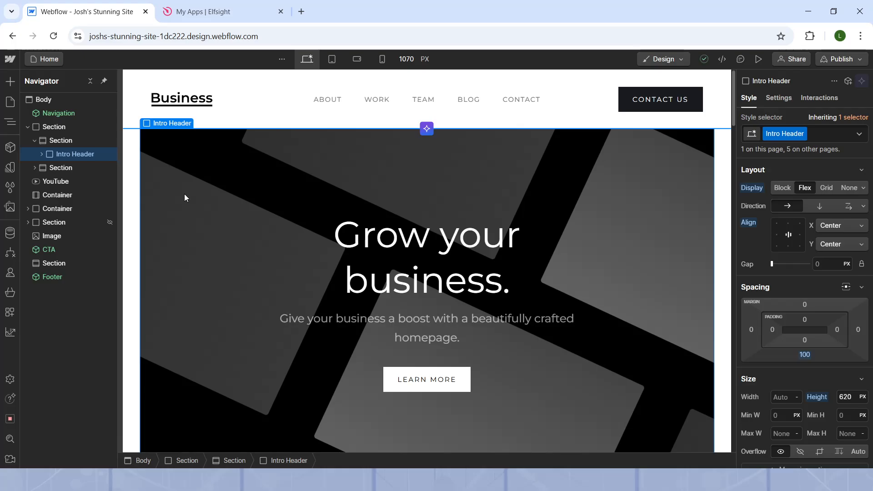
- Show the Pages panel listing static, Work project, CMS template and utility pages
{"action": "scroll", "scroll_direction": "down", "scroll_amount": 3}
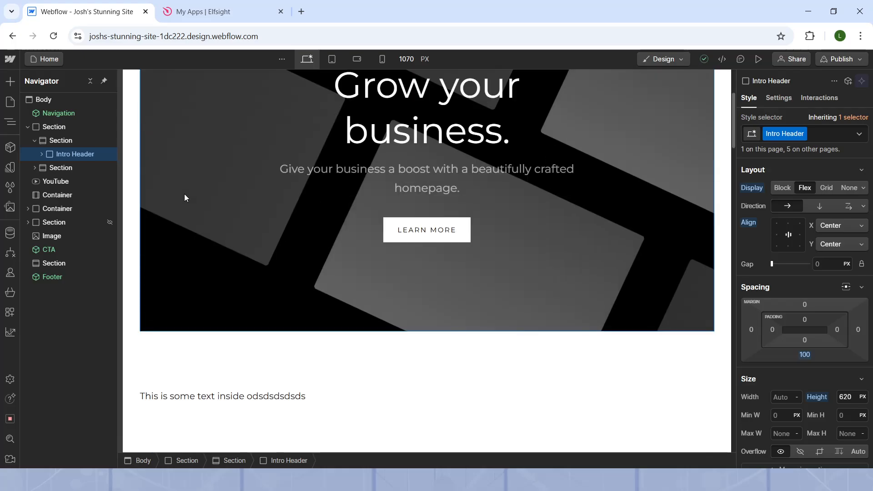
{"action": "scroll", "scroll_direction": "up", "scroll_amount": 3}
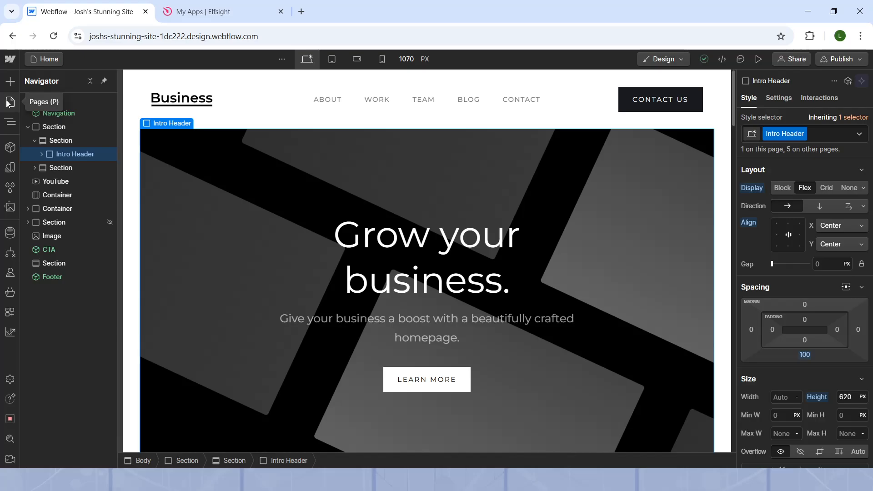
{"action": "left_click", "coordinate": [9, 102]}
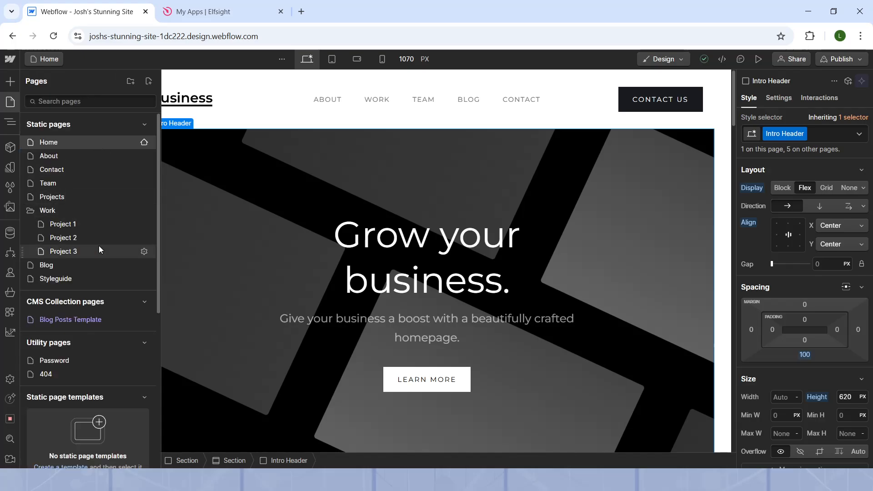
{"action": "scroll", "scroll_direction": "down", "scroll_amount": 3}
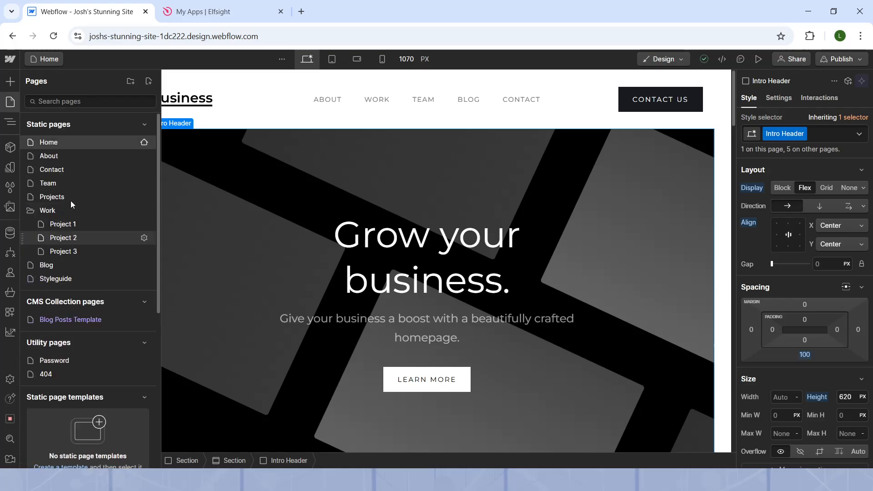
{"action": "mouse_move", "coordinate": [71, 197]}
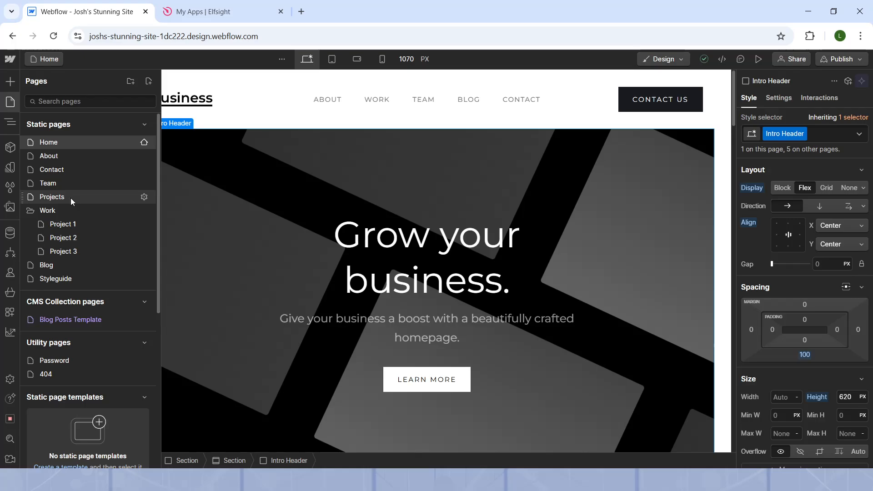
{"action": "mouse_move", "coordinate": [148, 81]}
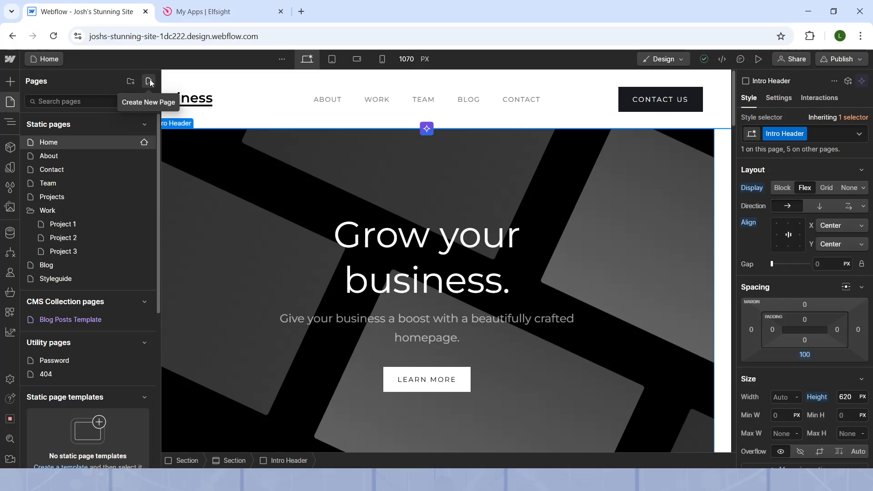
- Choose Create new page, which raises the Upgrade Your Site Plan page-limit notice
{"action": "left_click", "coordinate": [149, 81]}
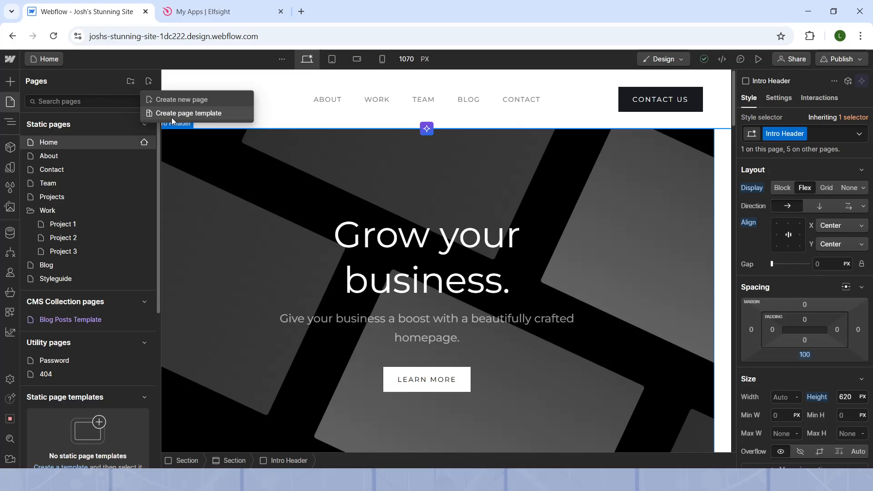
{"action": "mouse_move", "coordinate": [182, 100]}
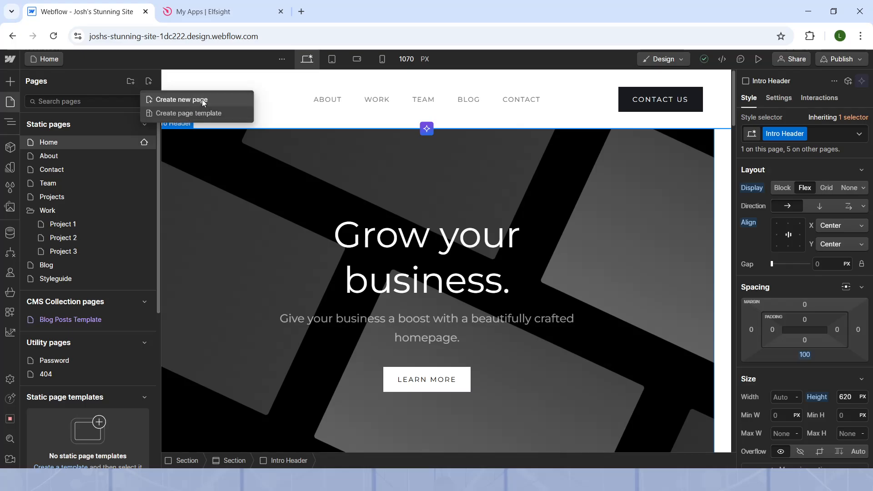
{"action": "left_click", "coordinate": [181, 99]}
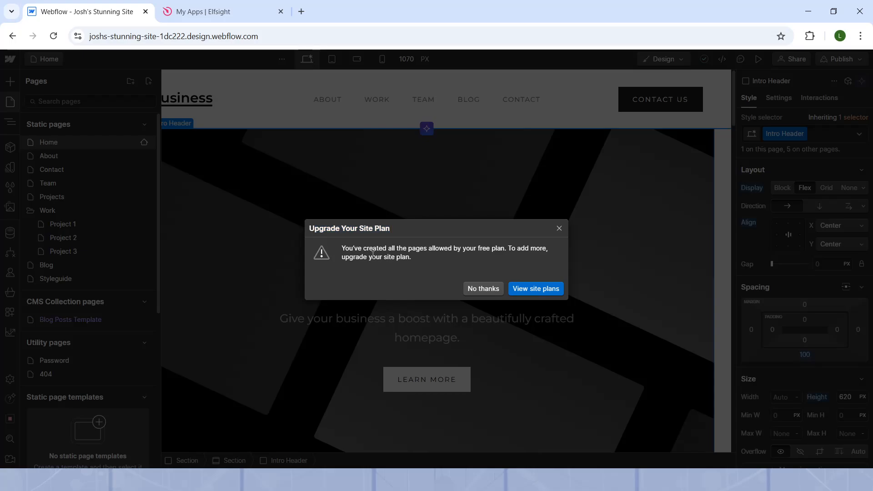
{"action": "mouse_move", "coordinate": [472, 273]}
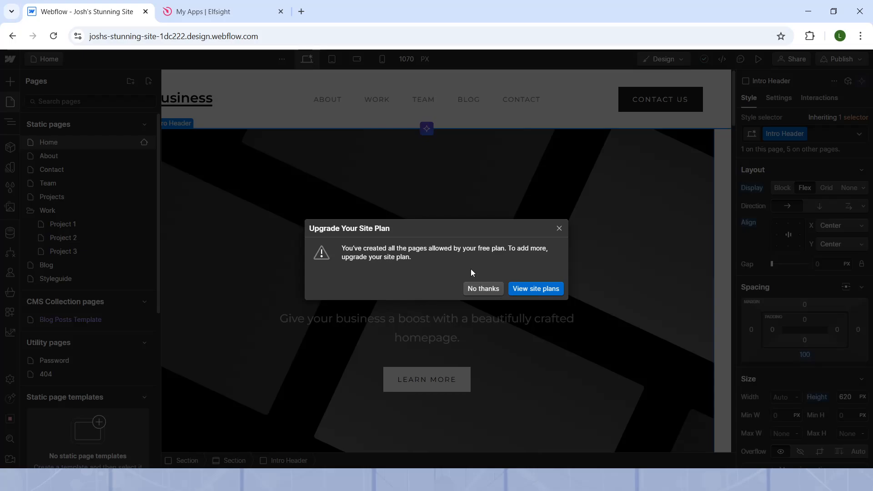
{"action": "mouse_move", "coordinate": [548, 223]}
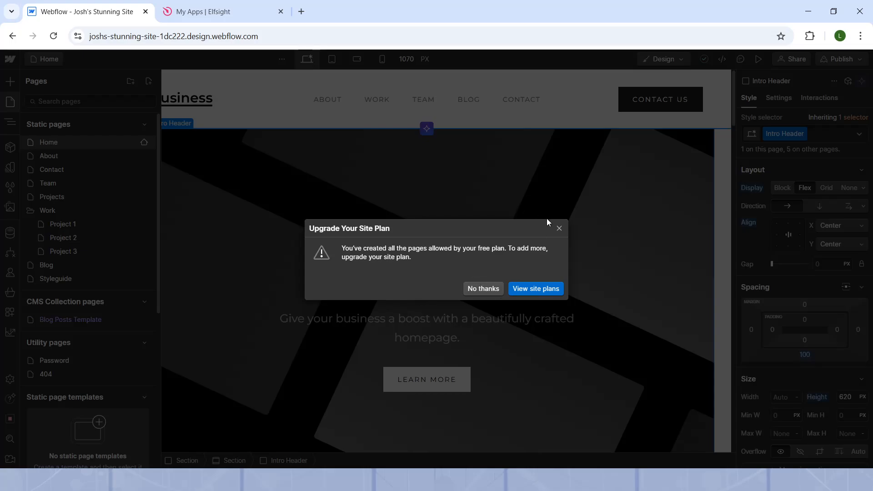
- Decline the upgrade with No thanks, returning to the unchanged homepage
{"action": "left_click", "coordinate": [482, 289]}
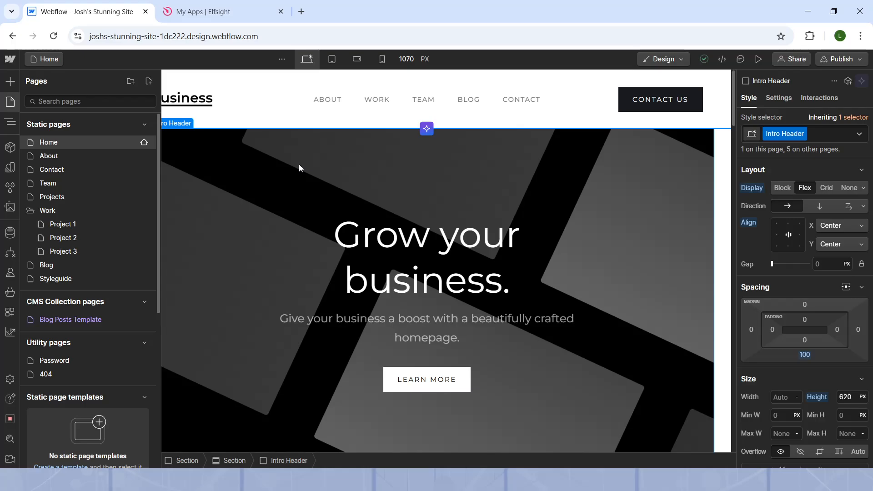
{"action": "mouse_move", "coordinate": [295, 190]}
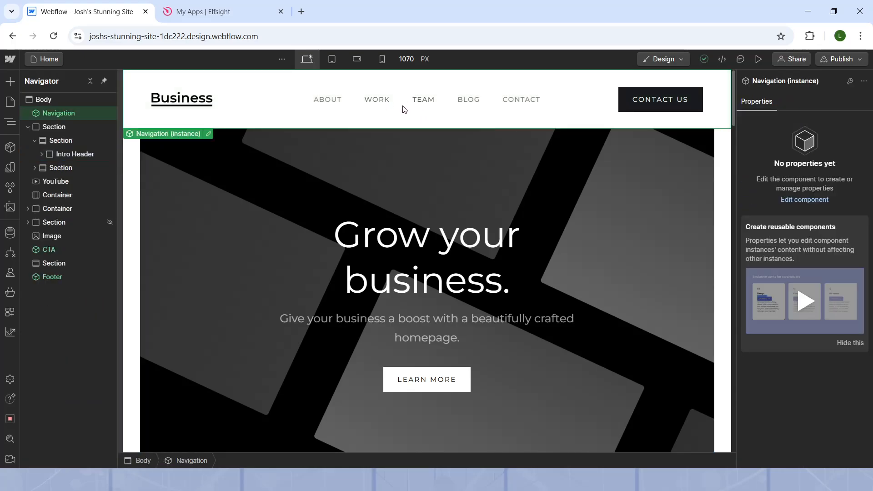
{"action": "mouse_move", "coordinate": [434, 105]}
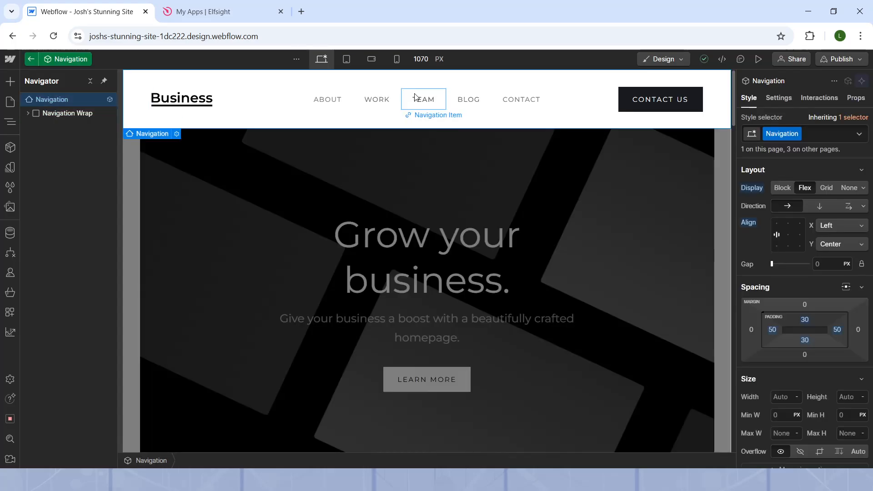
{"action": "mouse_move", "coordinate": [327, 99]}
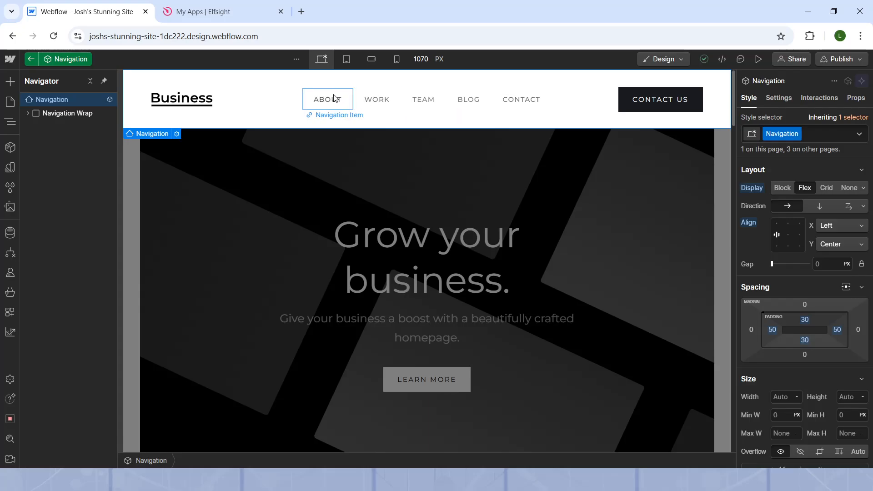
- Select the ABOUT link inside the Navigation component being edited
{"action": "left_click", "coordinate": [423, 99]}
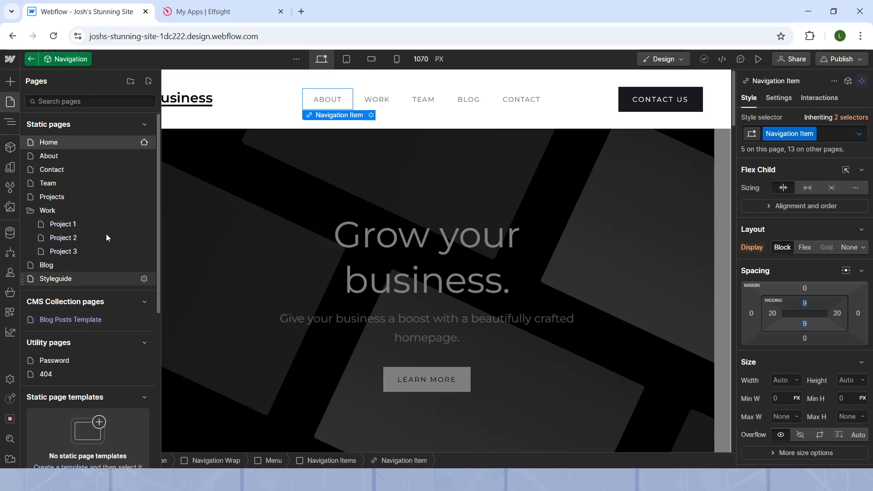
{"action": "mouse_move", "coordinate": [73, 260]}
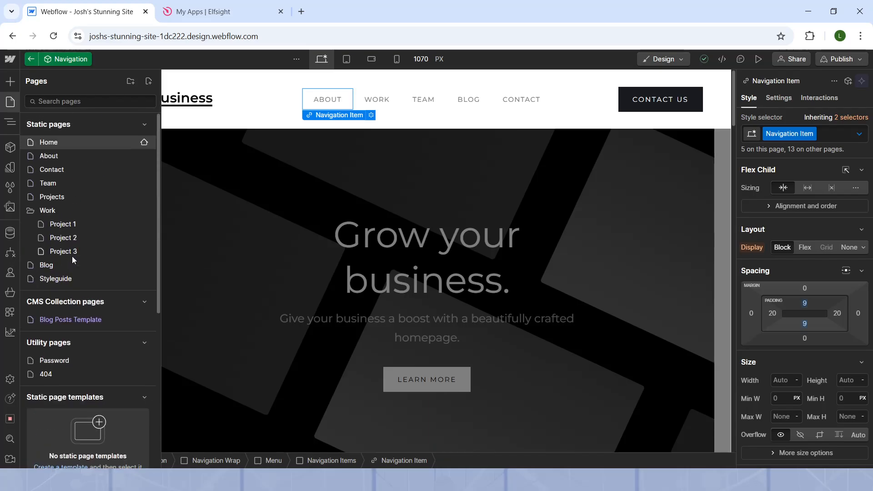